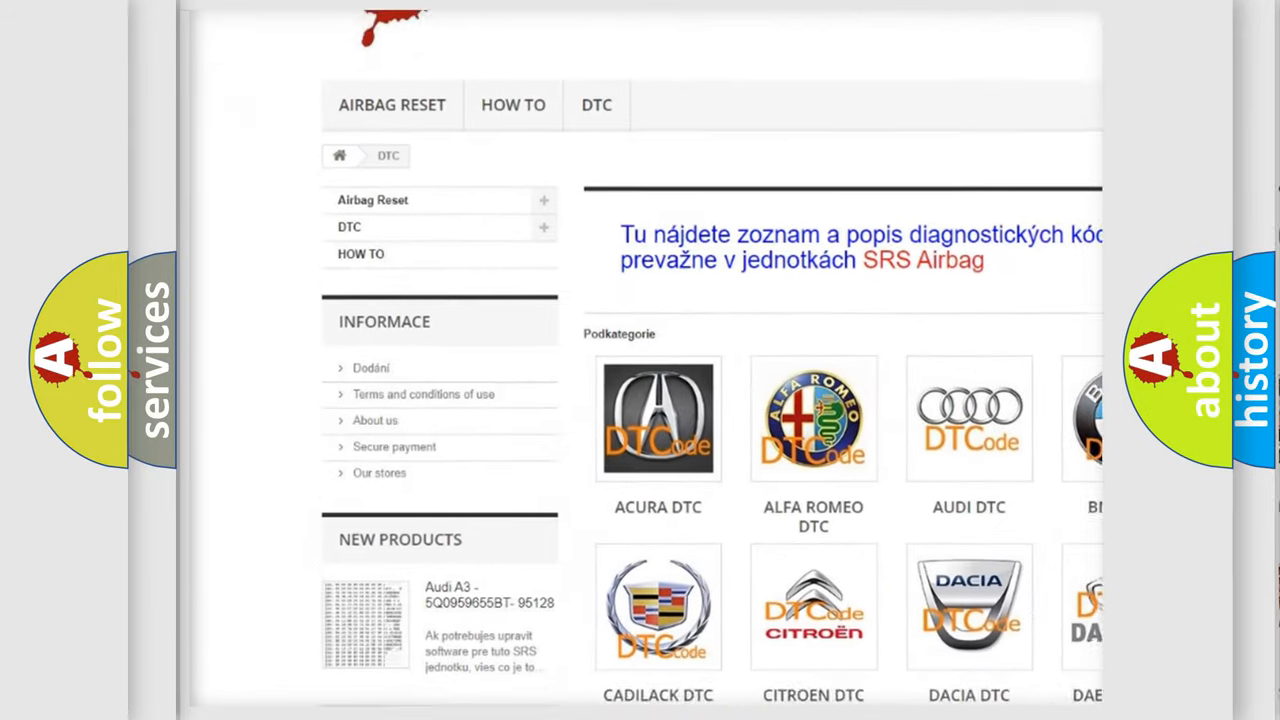
# Scroll the airbagreset.sk DTC page past the brand logos to the B-code list.
pyautogui.scroll(-3)
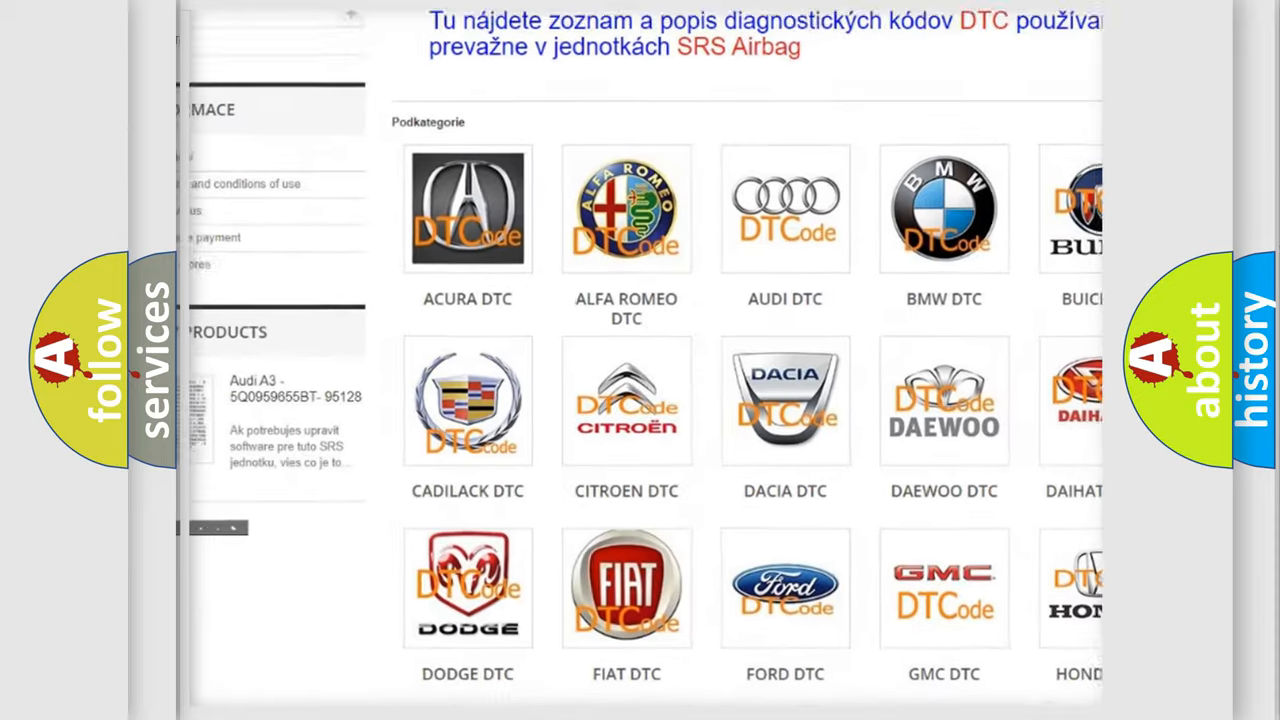
pyautogui.scroll(-3)
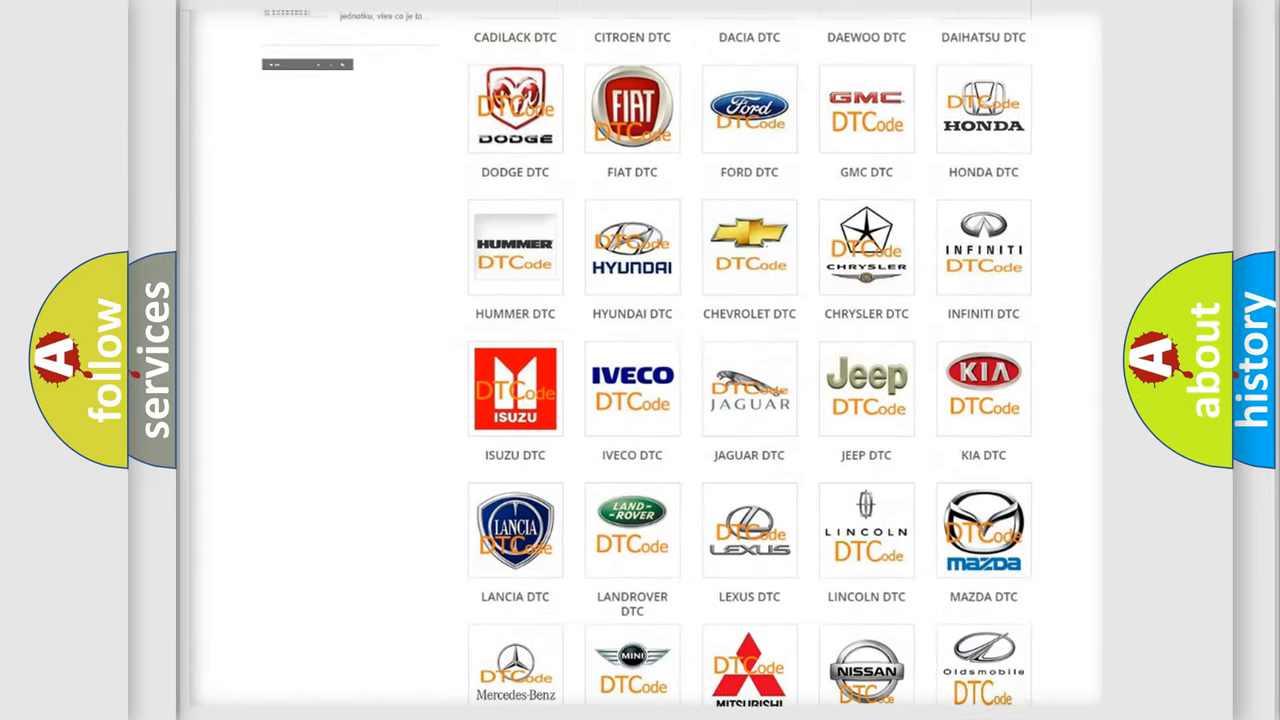
pyautogui.scroll(-3)
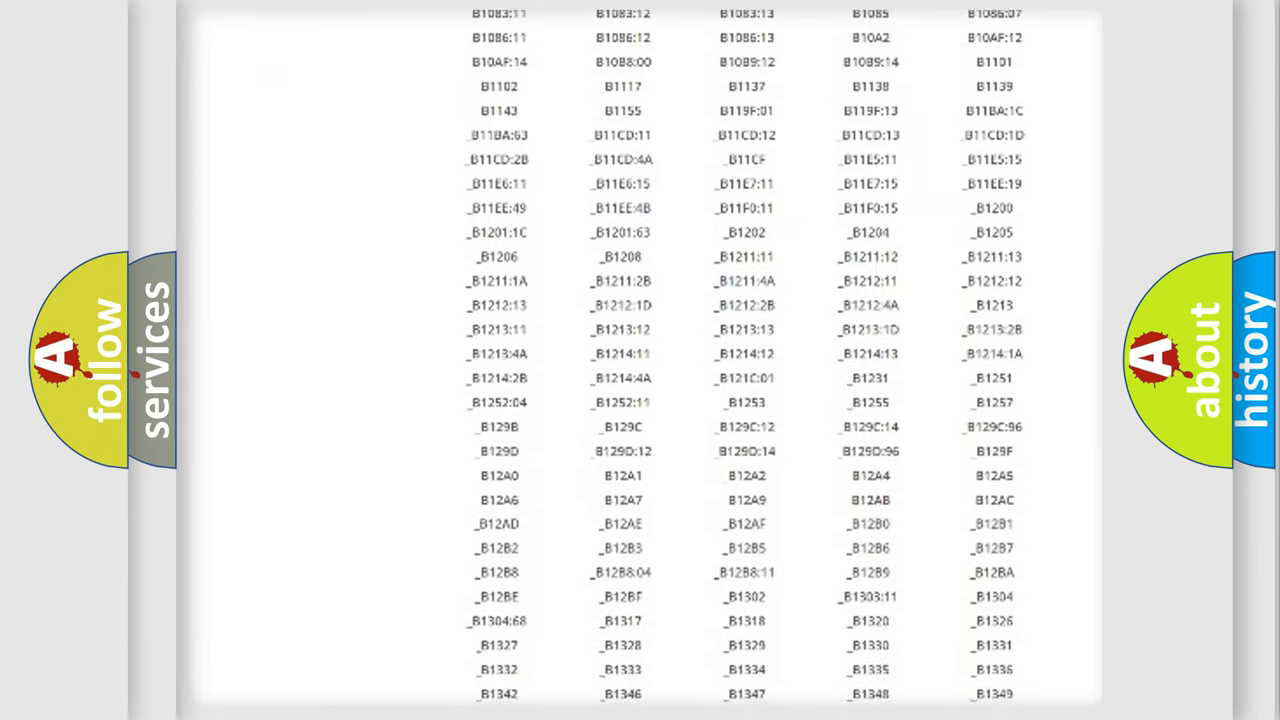
pyautogui.scroll(-3)
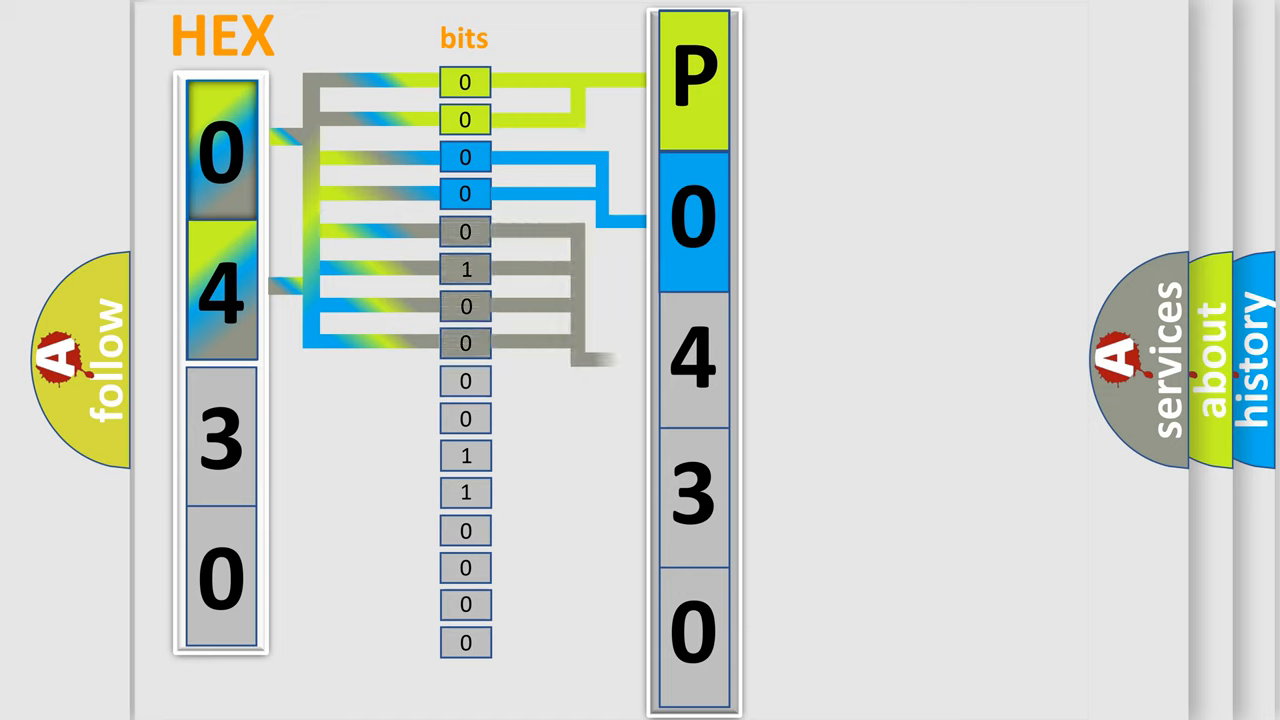
# Play the slide converting hex 0430 through bits into code P0430.
pyautogui.click(695, 360)
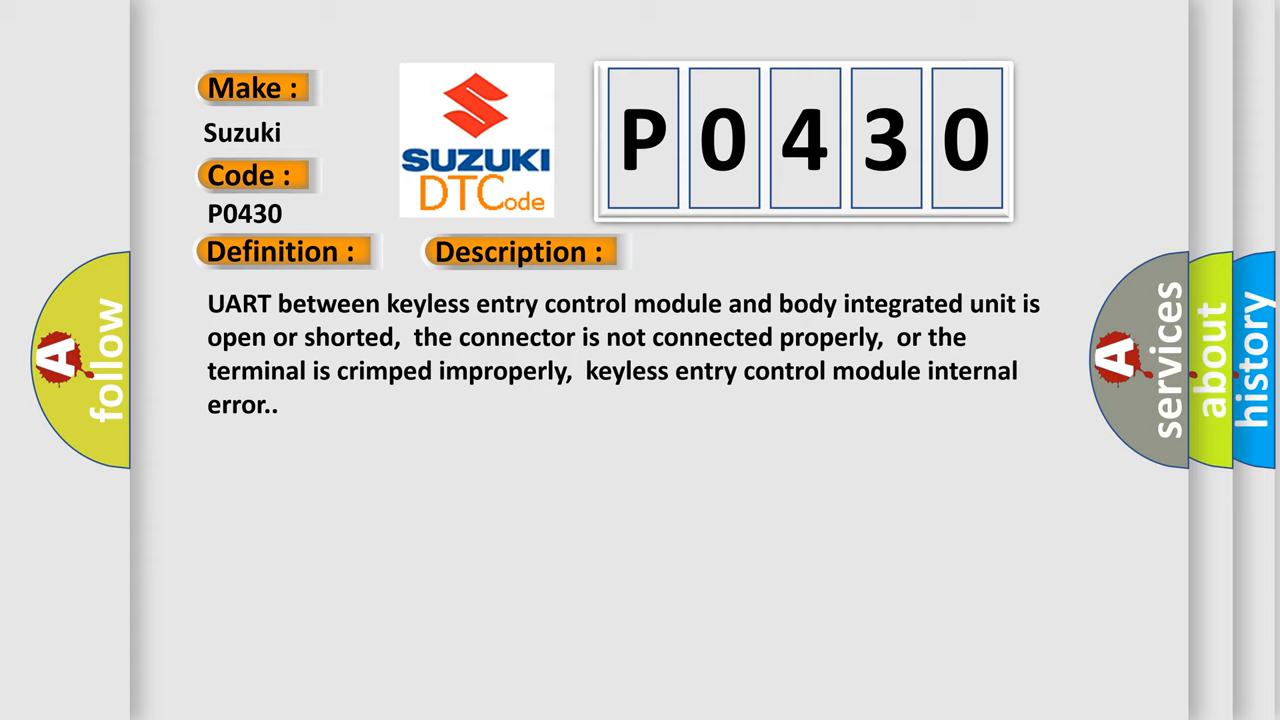
# Advance to the Suzuki P0430 Cause slide listing harness, Body Integrated Unit and keyless-module faults.
pyautogui.click(735, 251)
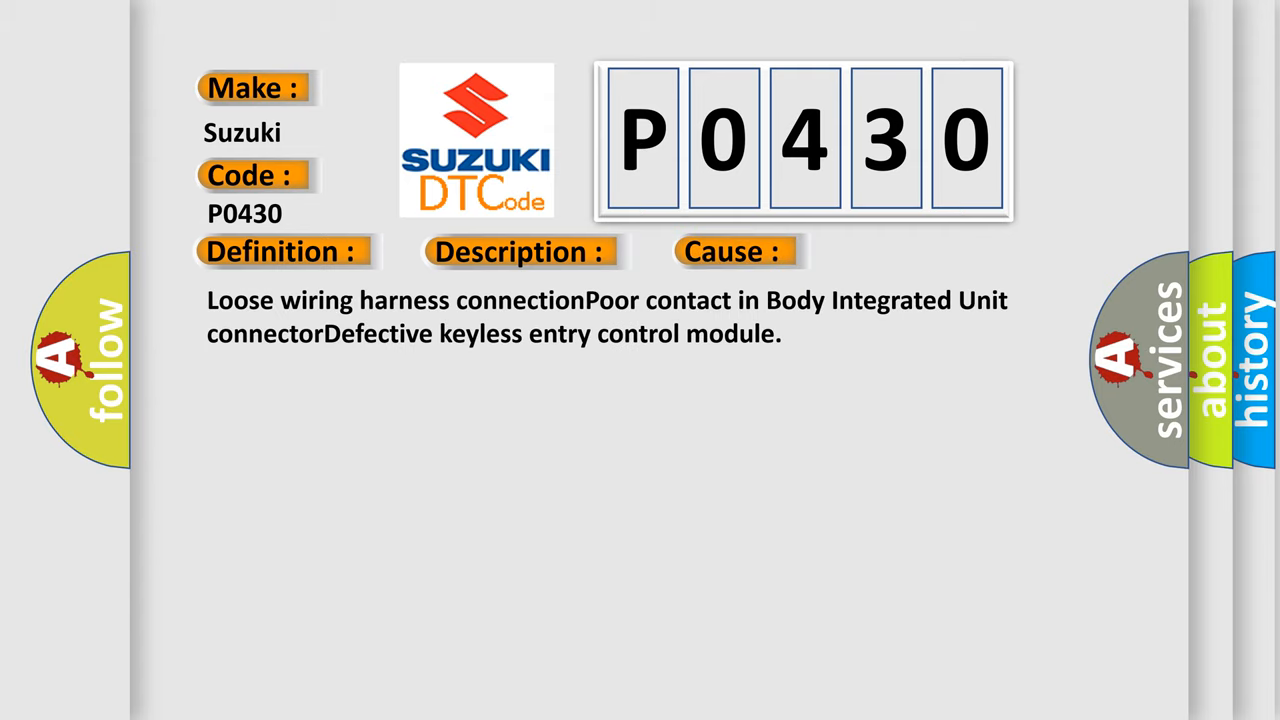